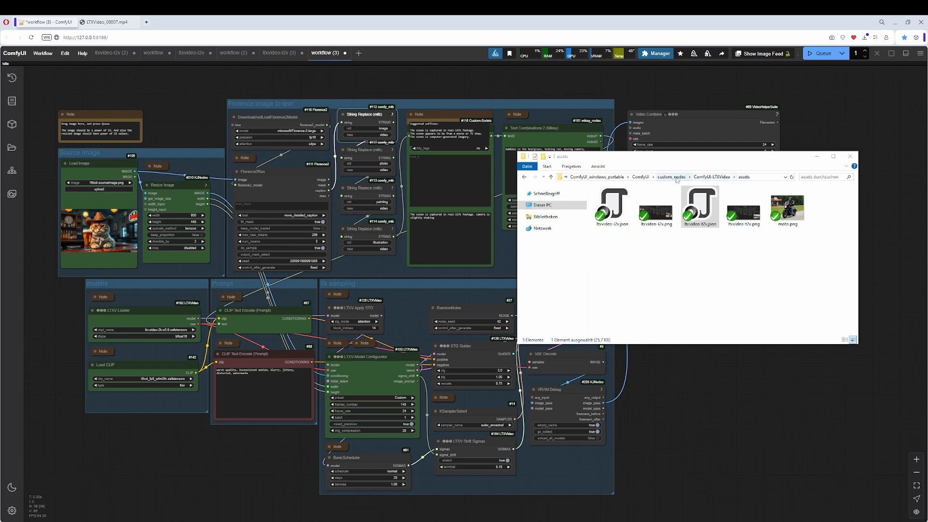
# Load ltxvideo-i2v.json from the LTXVideo assets folder onto the ComfyUI canvas.
pyautogui.click(612, 205)
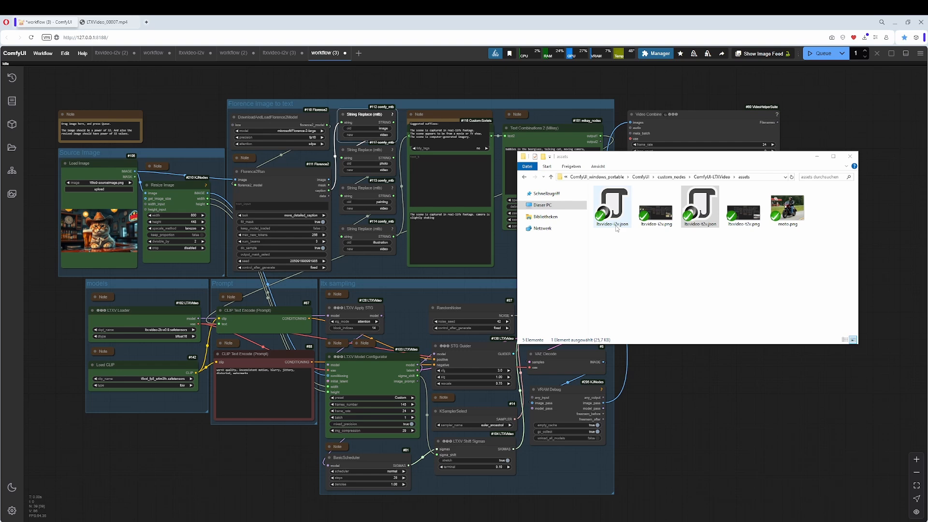
pyautogui.click(700, 207)
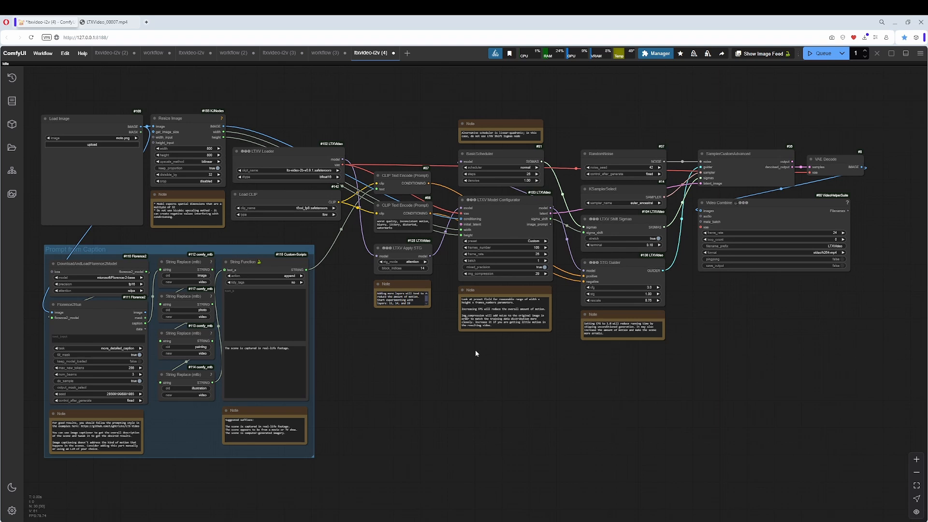
pyautogui.moveTo(142, 232)
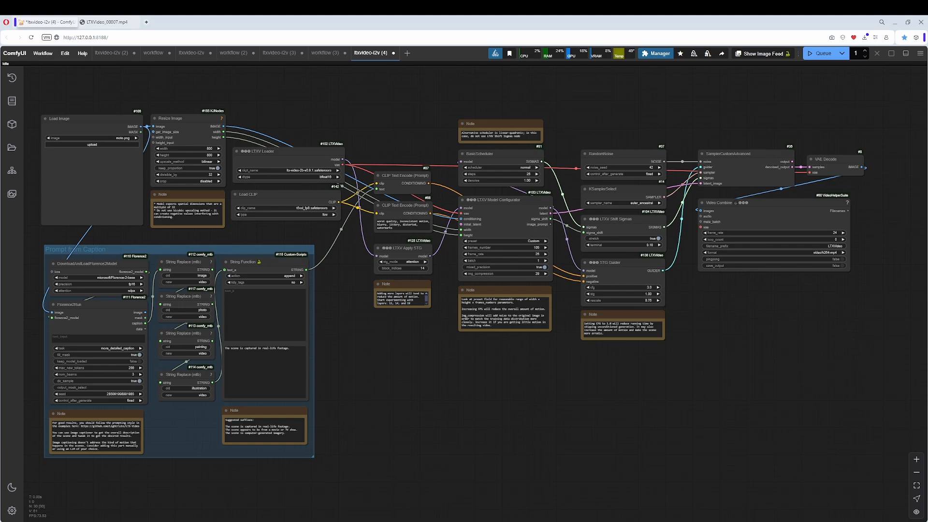
# Show the 'workflow (4)' tab with the cat source image and video preview.
pyautogui.click(417, 52)
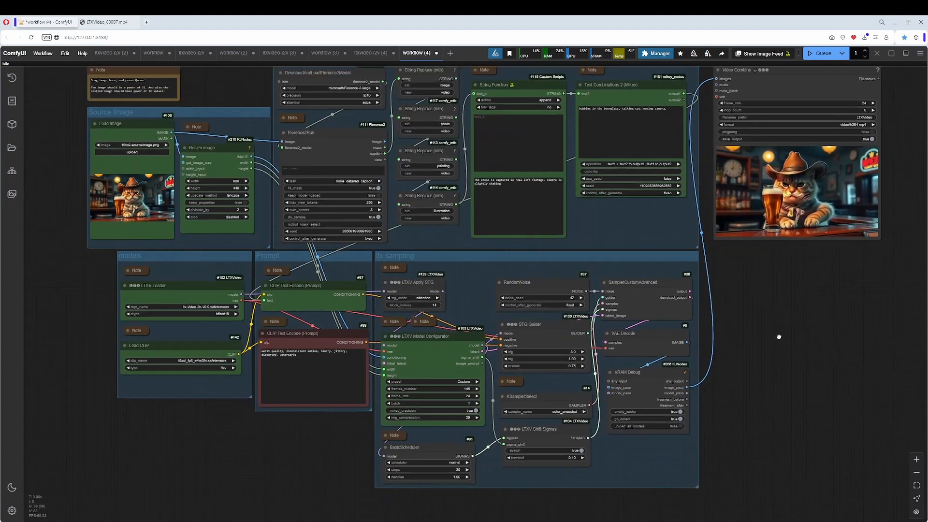
# Run the Manager's Install Missing Custom Nodes check, get No Results, and go back.
pyautogui.click(658, 53)
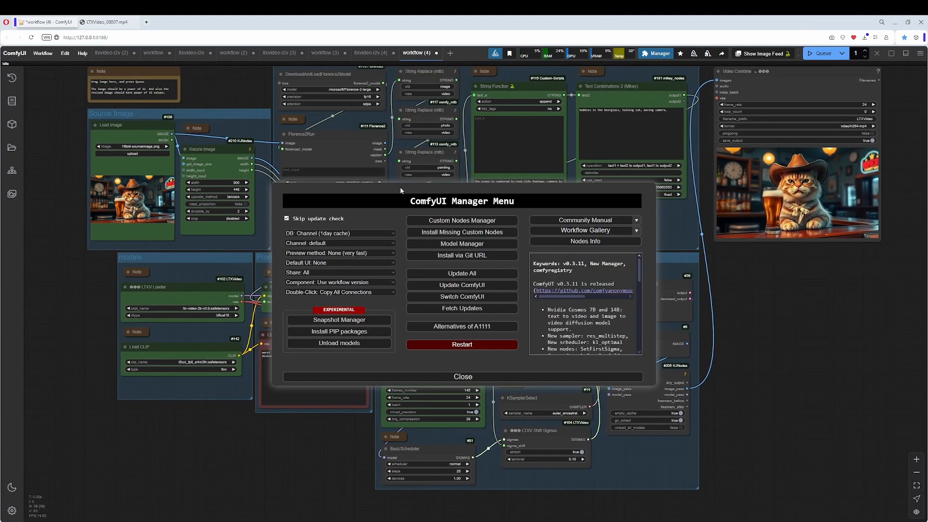
pyautogui.moveTo(462, 230)
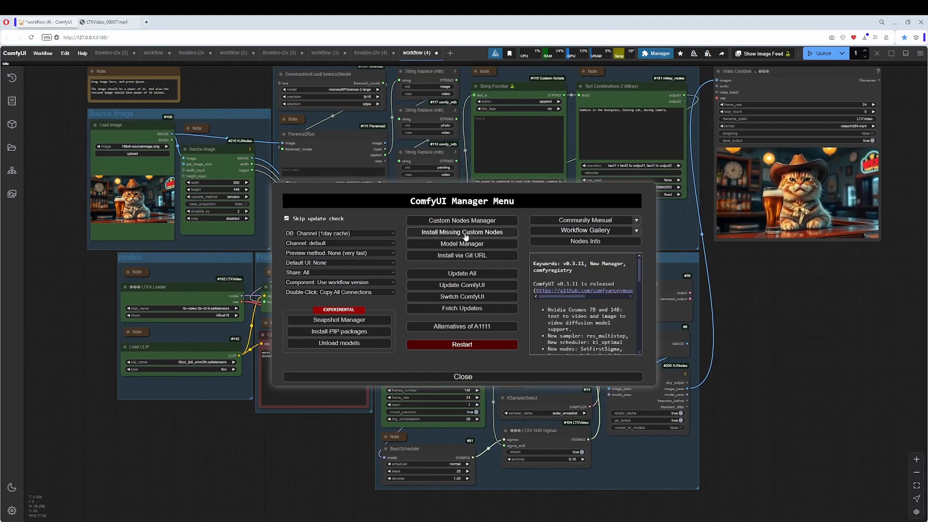
pyautogui.click(462, 231)
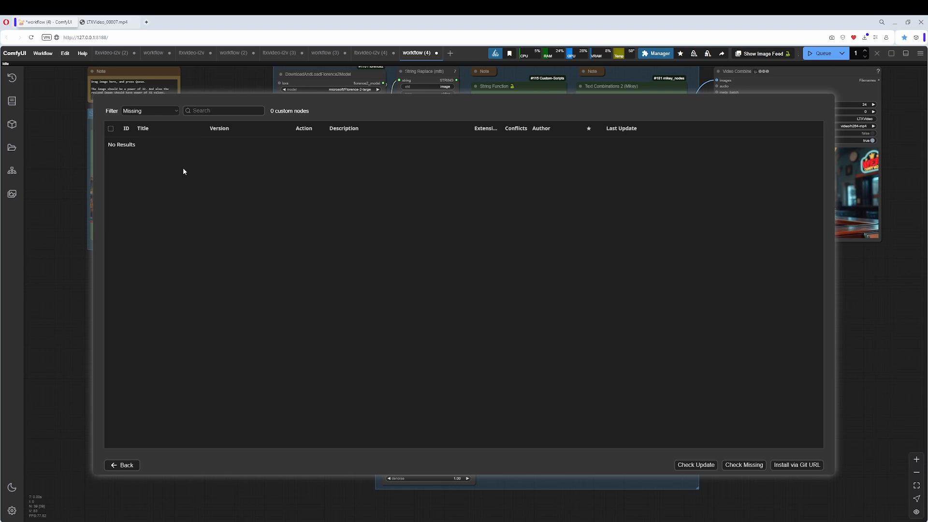
pyautogui.moveTo(146, 249)
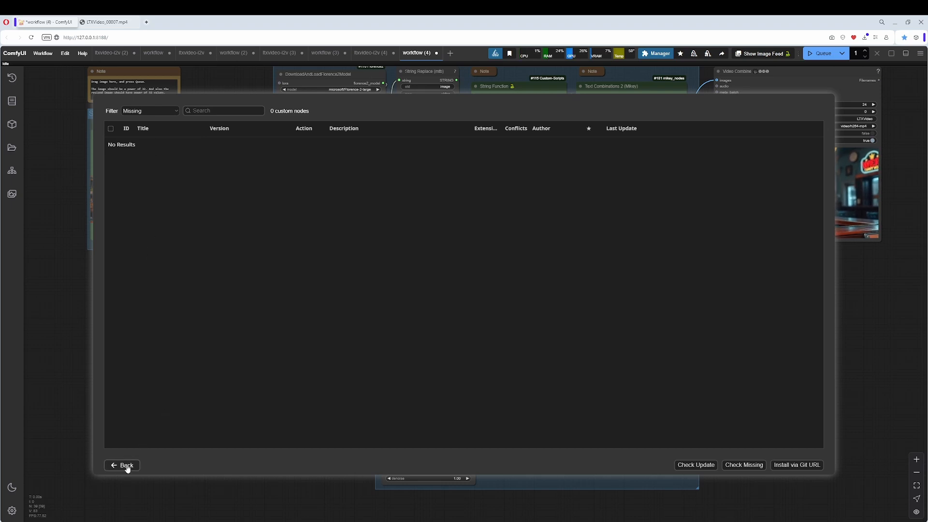
pyautogui.click(122, 465)
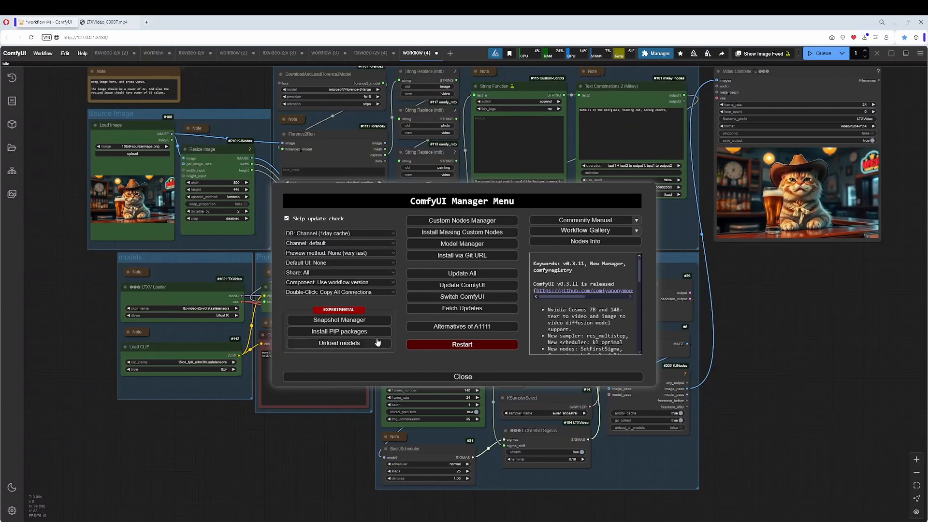
# Close the Manager menu to reveal the Source Image and Florence image-to-text groups.
pyautogui.click(462, 376)
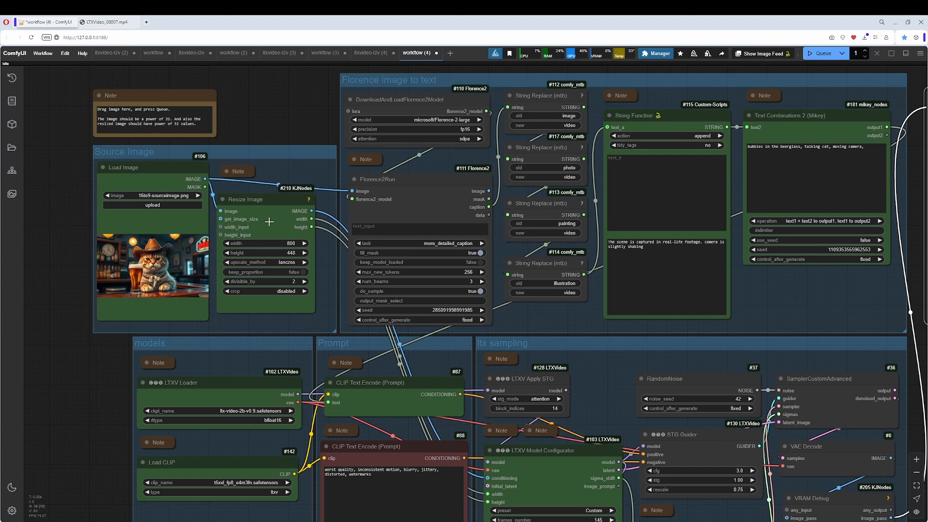
pyautogui.moveTo(226, 171)
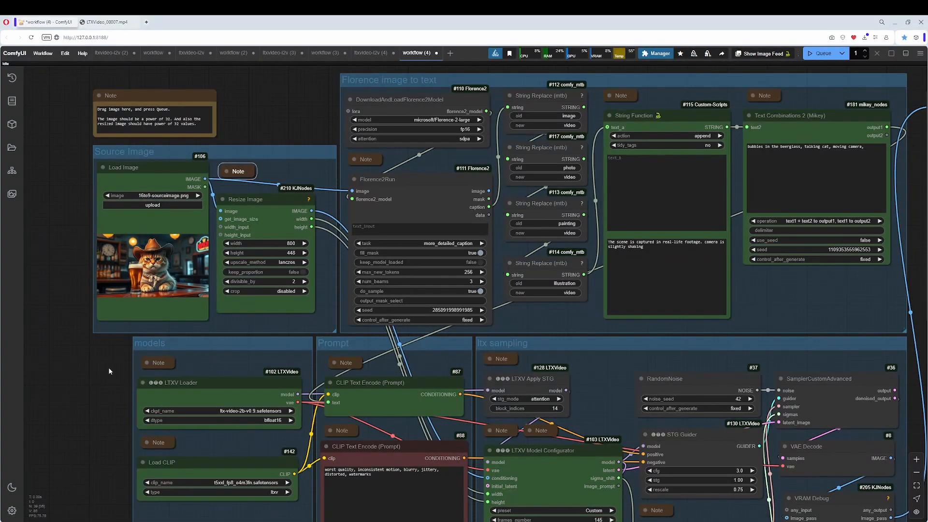
pyautogui.scroll(-3)
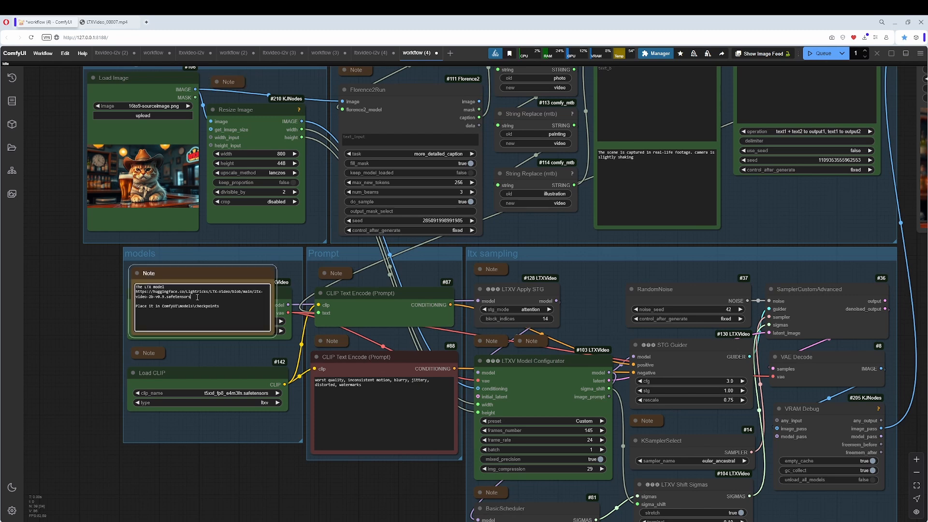
pyautogui.doubleClick(189, 305)
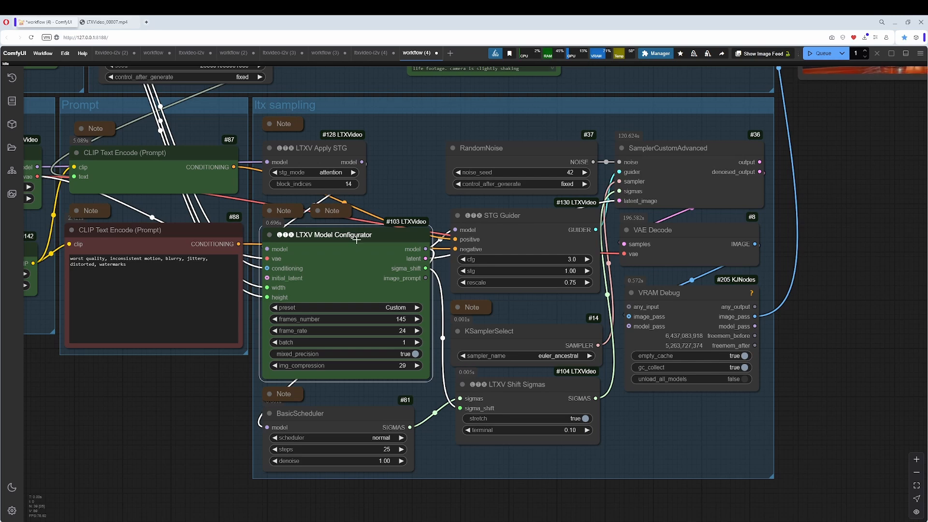
# Play LTXVideo_00007.mp4, then return to the workflow's Video Combine output and caption.
pyautogui.scroll(-3)
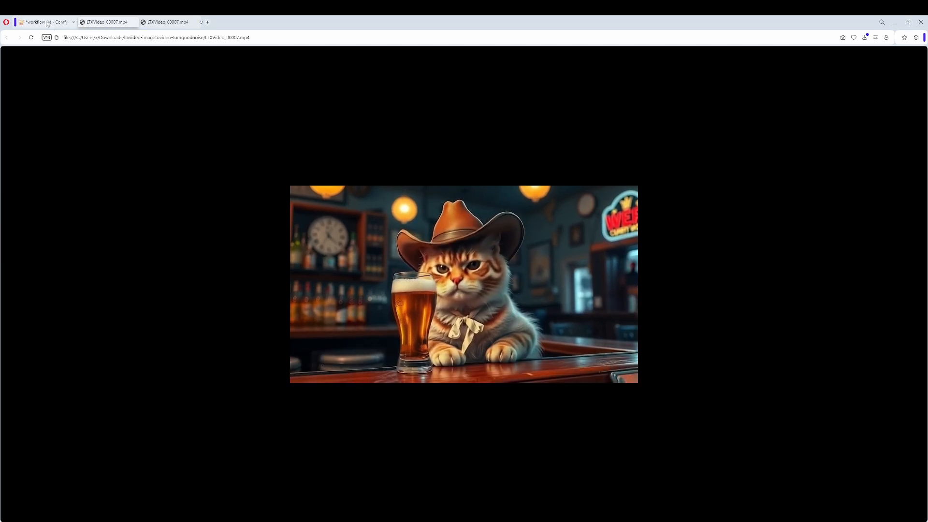
pyautogui.click(42, 22)
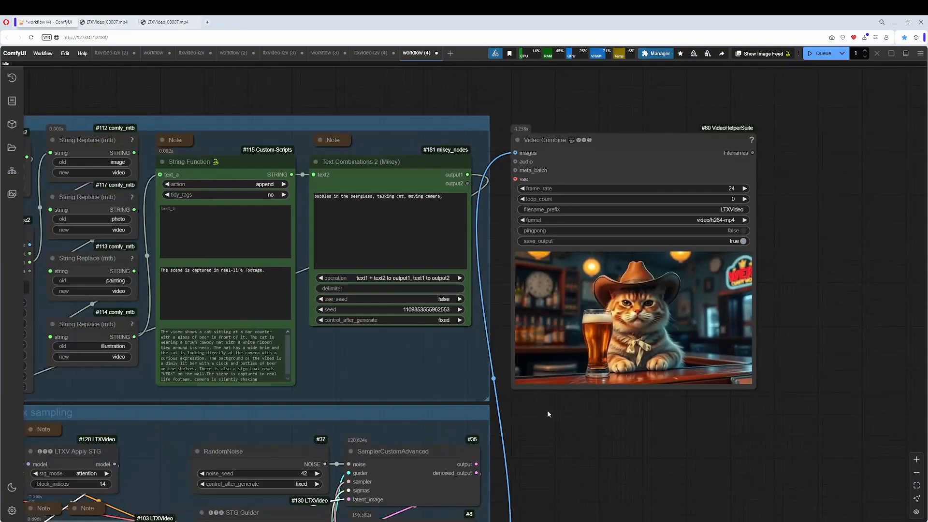